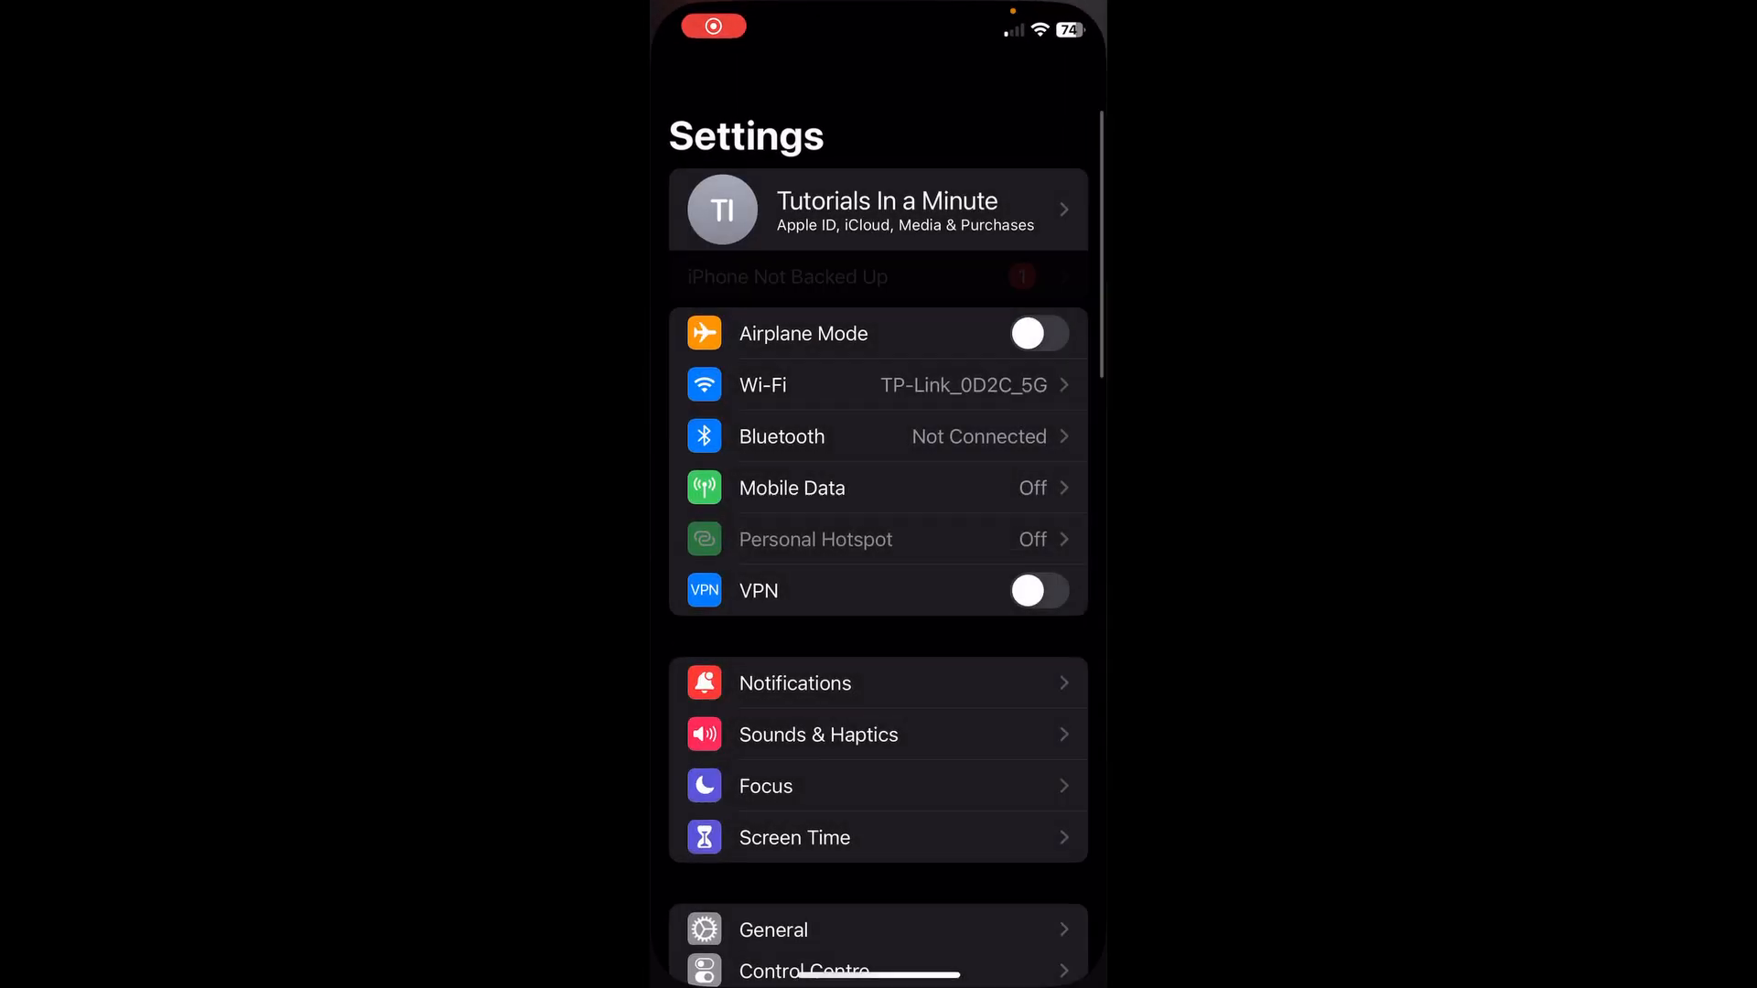
Step: Go to the General page from the main Settings list
{"action": "scroll", "scroll_direction": "down", "scroll_amount": 3}
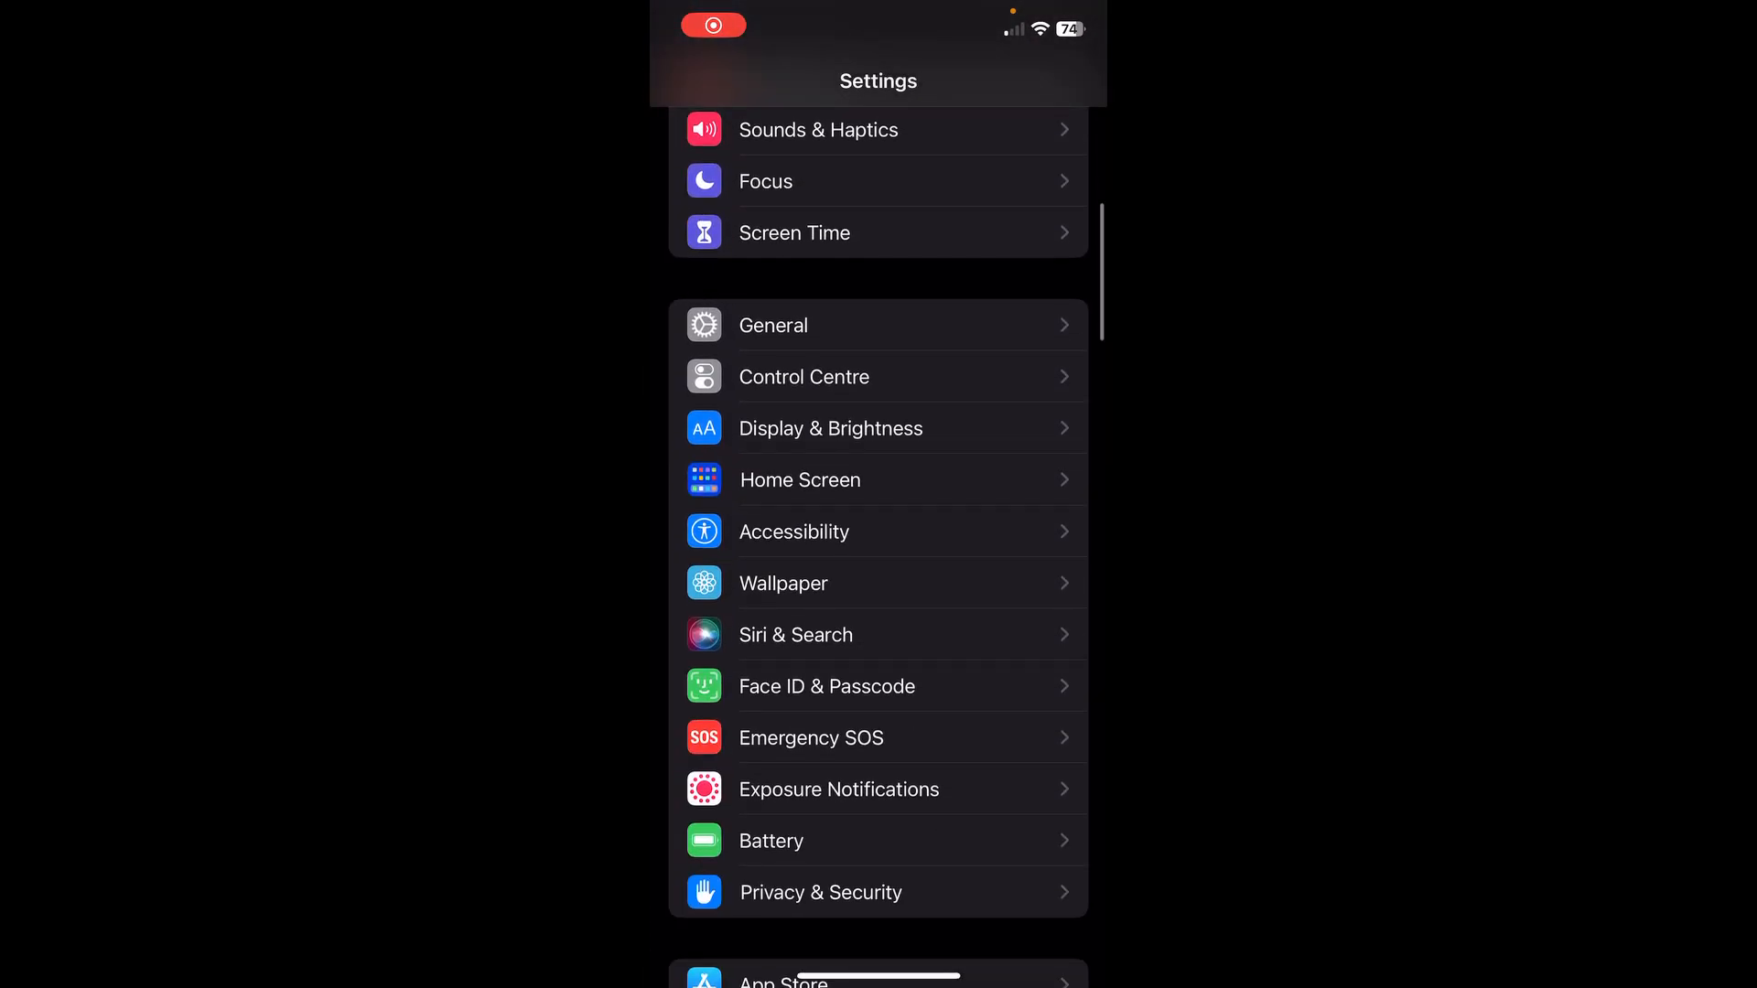
{"action": "left_click", "coordinate": [772, 326]}
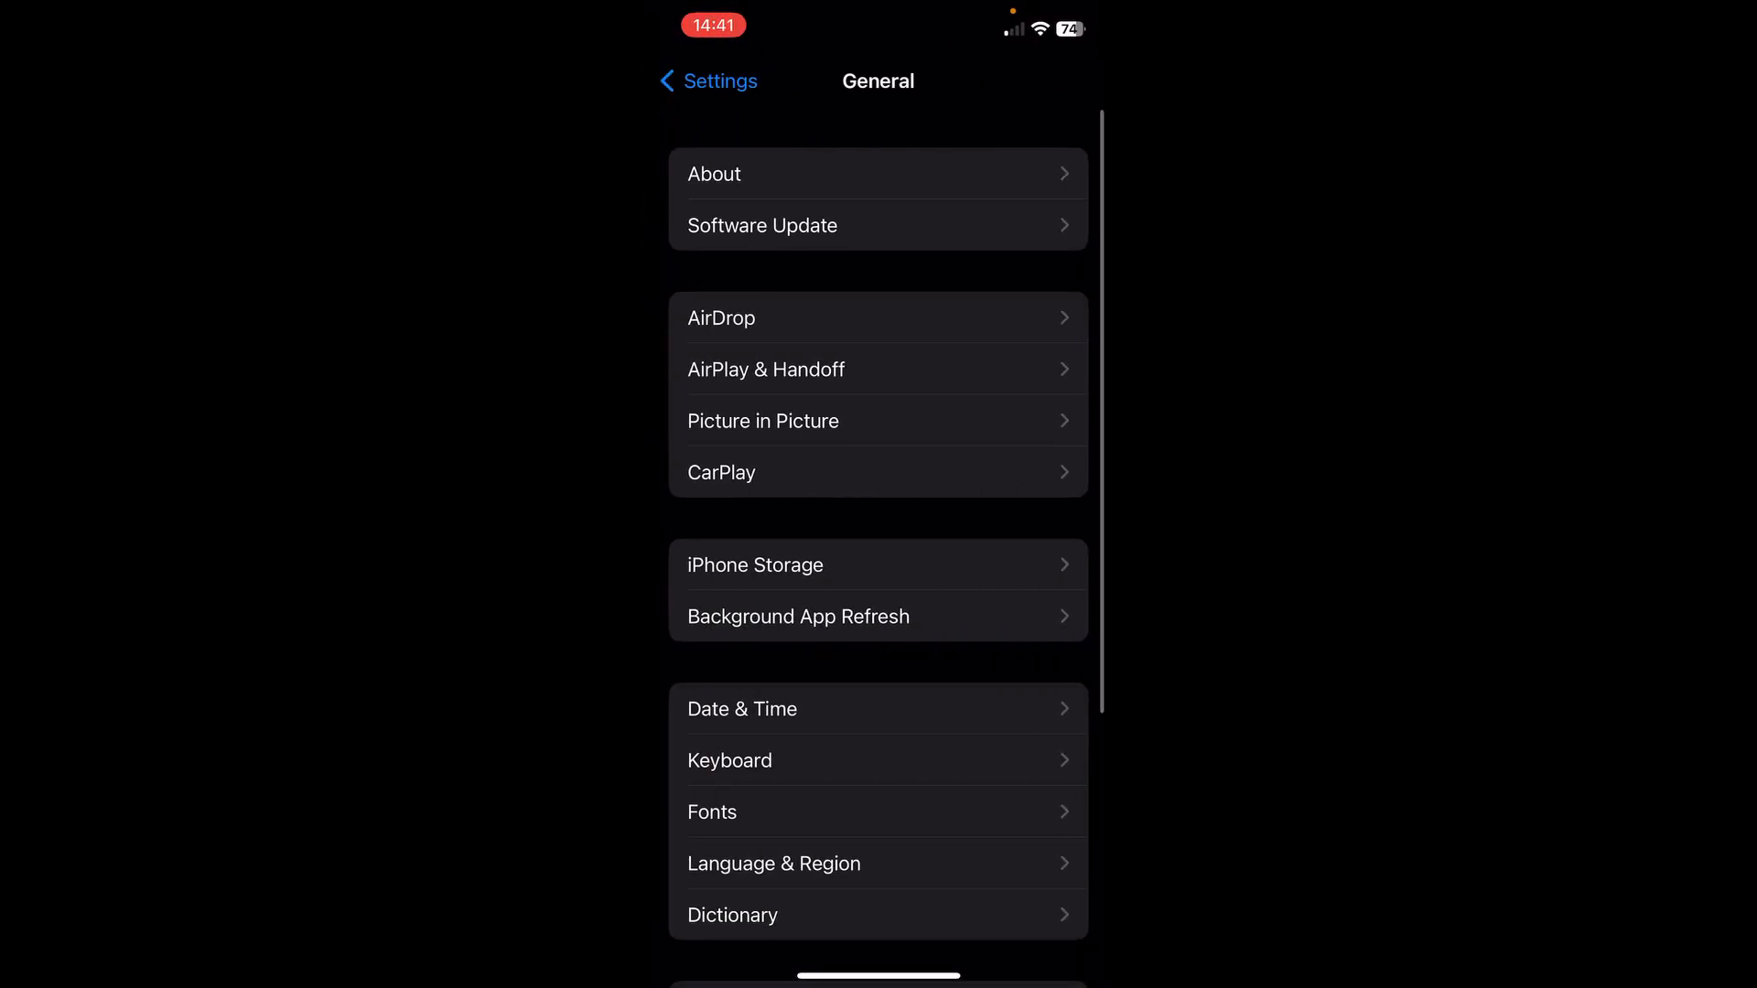
Step: Show iPhone Storage (108 GB of 128 GB used) and bring WhatsApp into view in the app list
{"action": "left_click", "coordinate": [756, 565]}
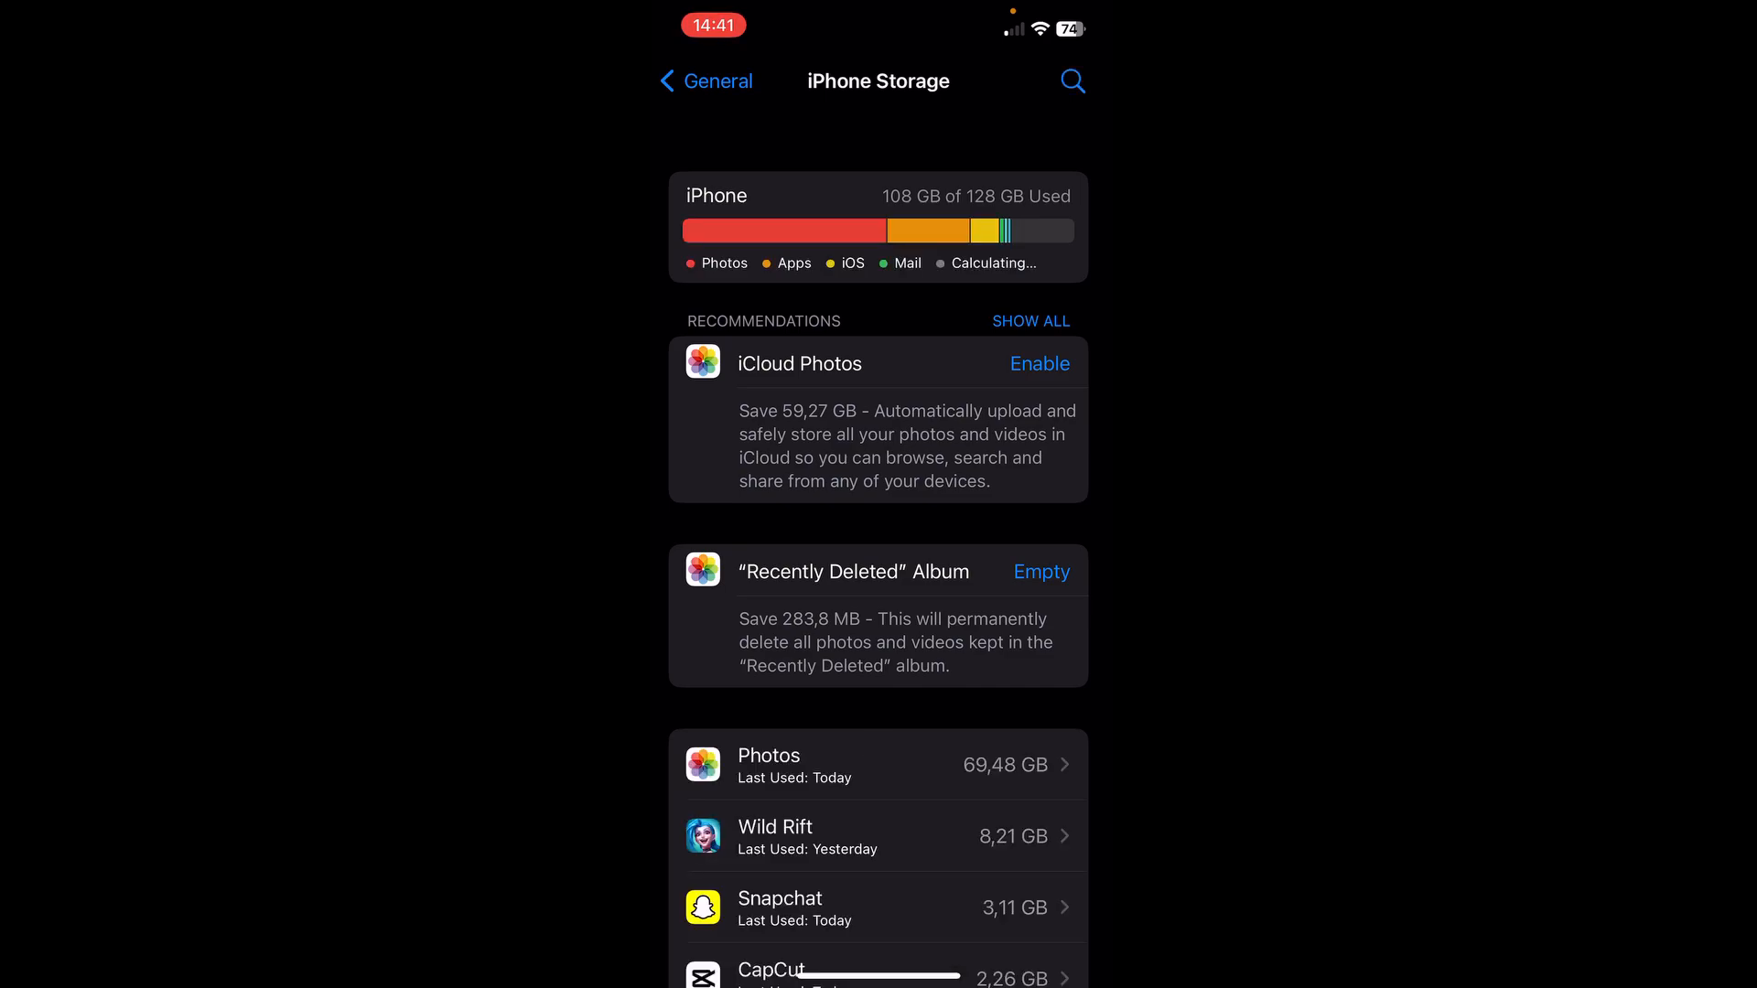
{"action": "scroll", "scroll_direction": "down", "scroll_amount": 3}
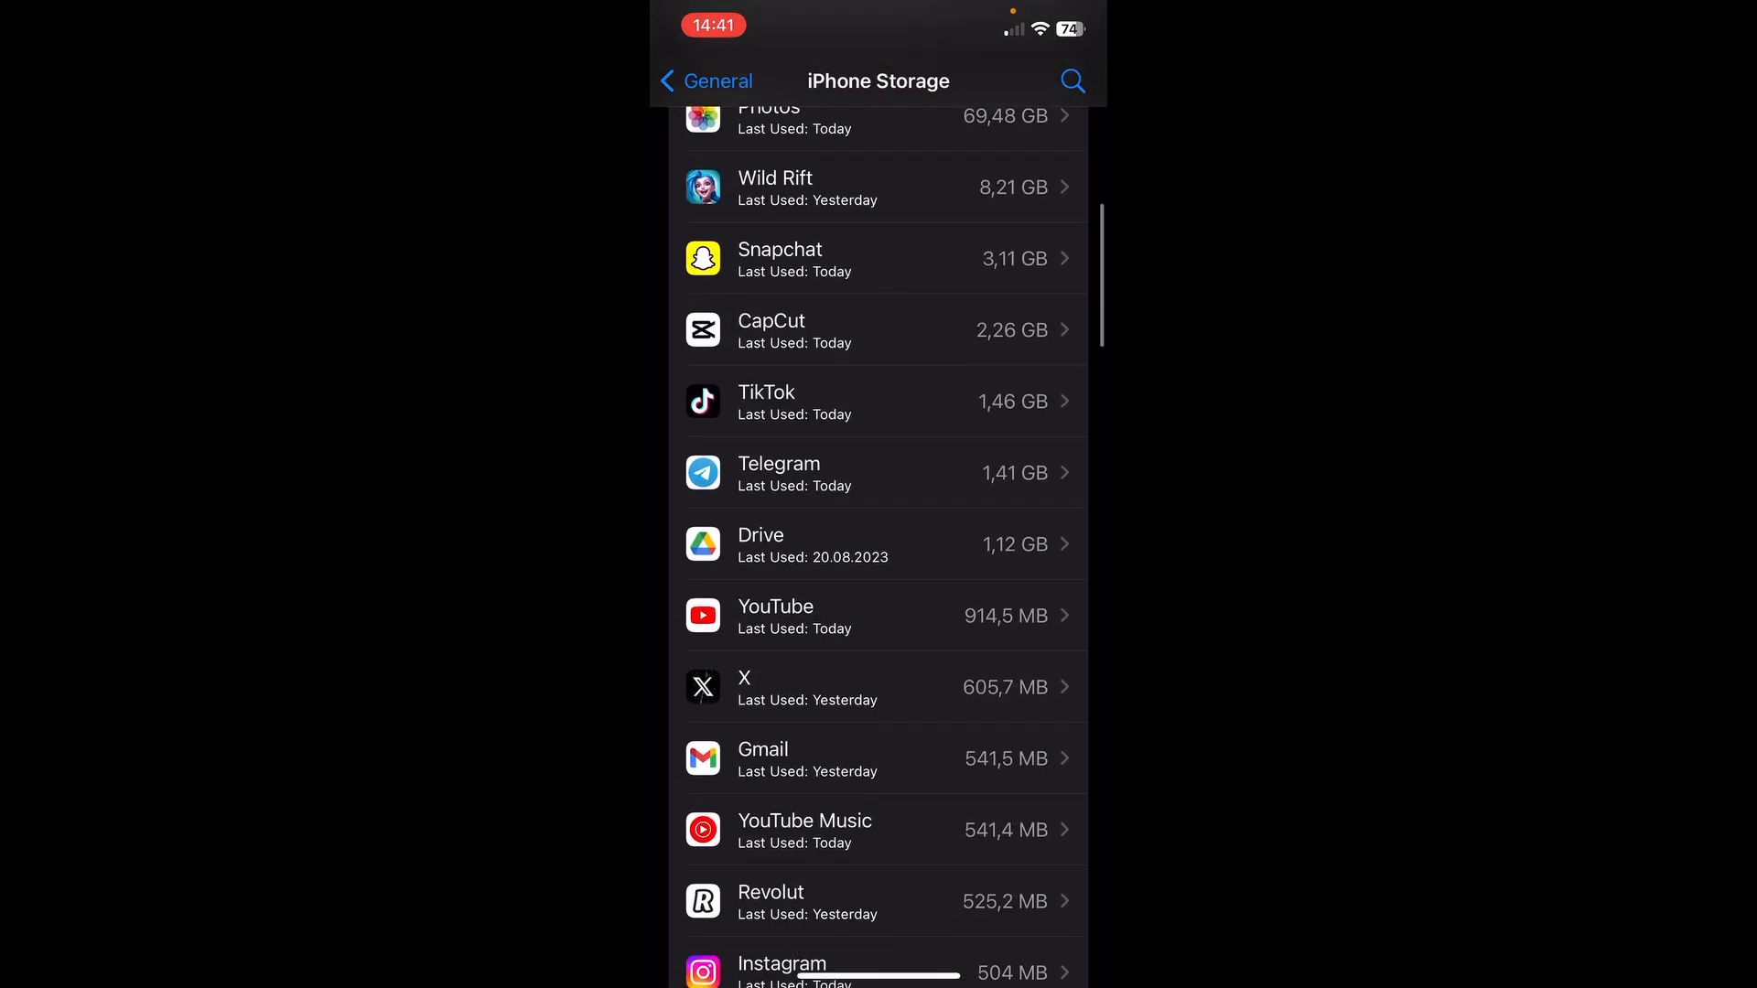
{"action": "scroll", "scroll_direction": "down", "scroll_amount": 3}
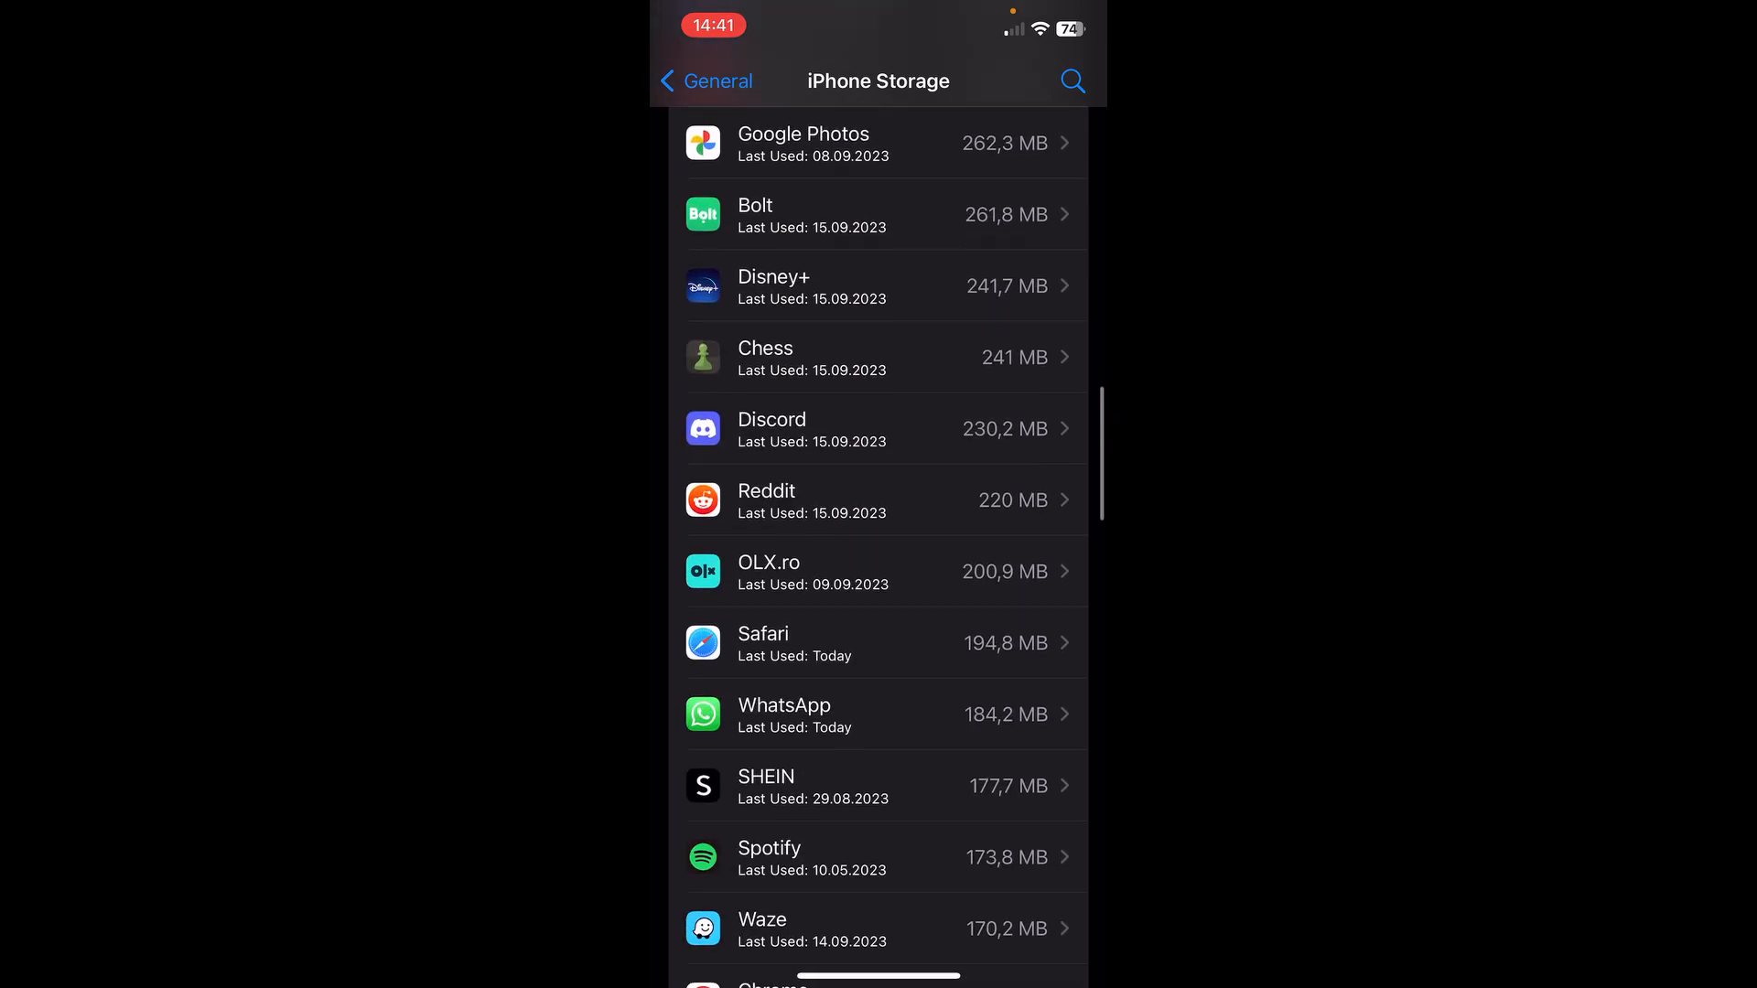